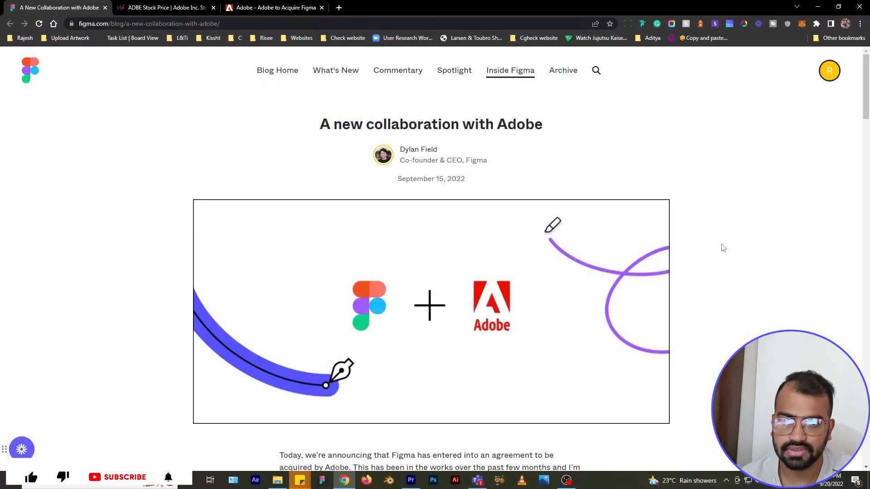
Read through Figma's acquisition post, highlighting the opening announcement and the first growth point.
{"action": "scroll", "scroll_direction": "down", "scroll_amount": 3}
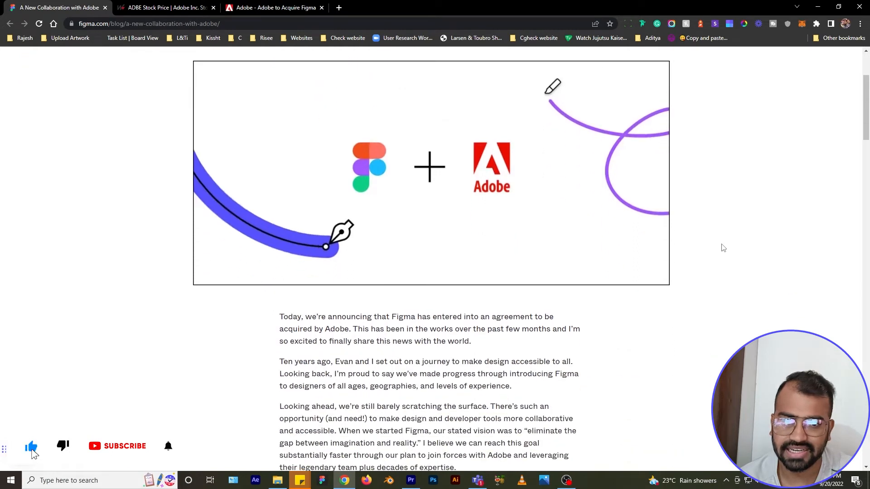
{"action": "scroll", "scroll_direction": "down", "scroll_amount": 3}
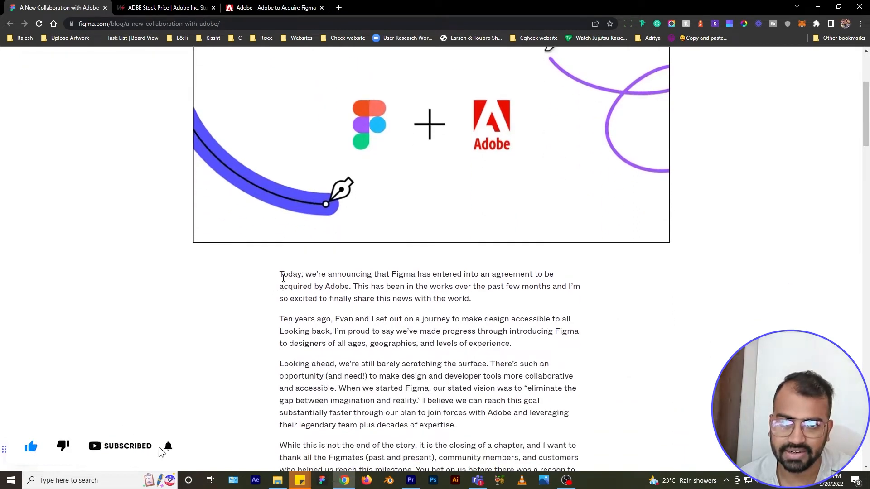
{"action": "left_click_drag", "start_coordinate": [279, 274], "coordinate": [471, 298]}
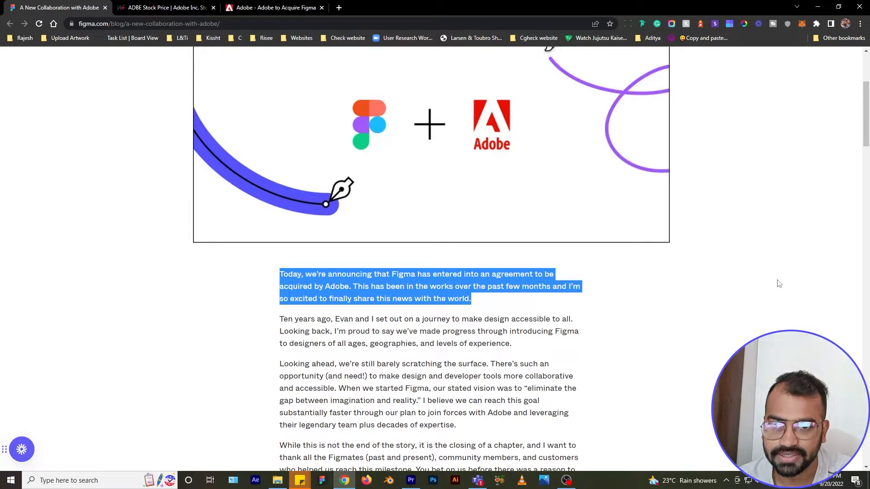
{"action": "scroll", "scroll_direction": "down", "scroll_amount": 3}
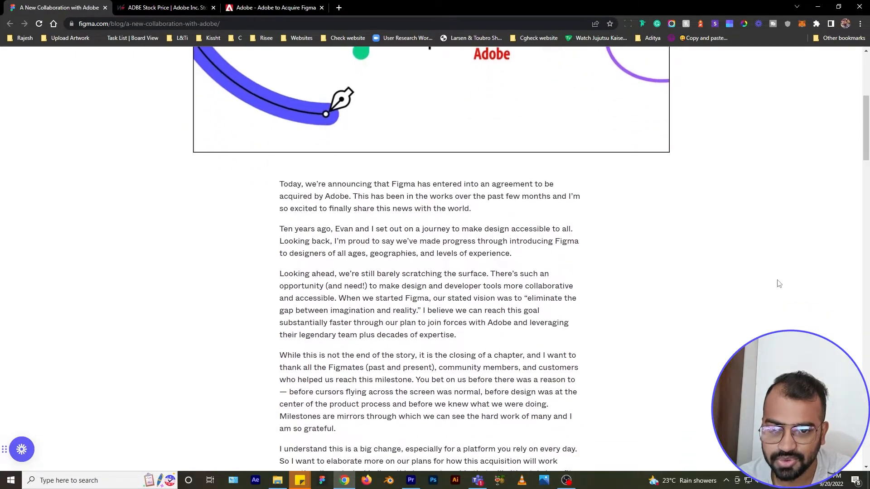
{"action": "scroll", "scroll_direction": "down", "scroll_amount": 3}
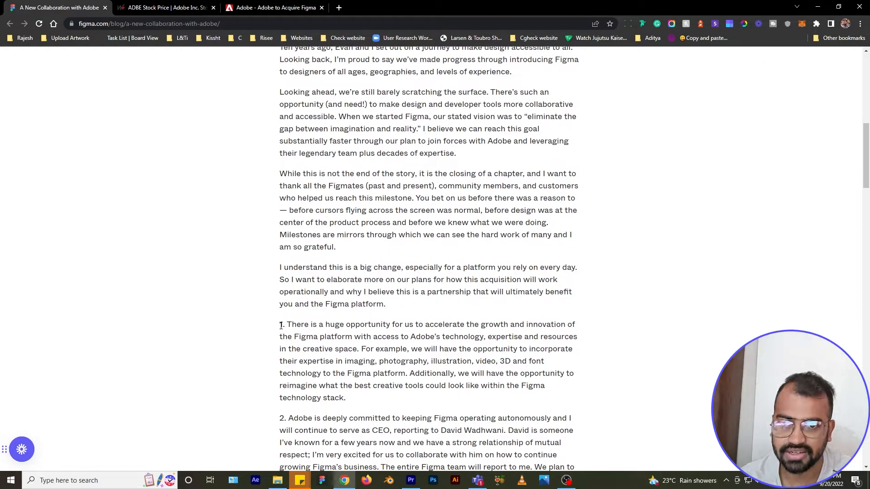
{"action": "left_click_drag", "start_coordinate": [280, 325], "coordinate": [361, 397]}
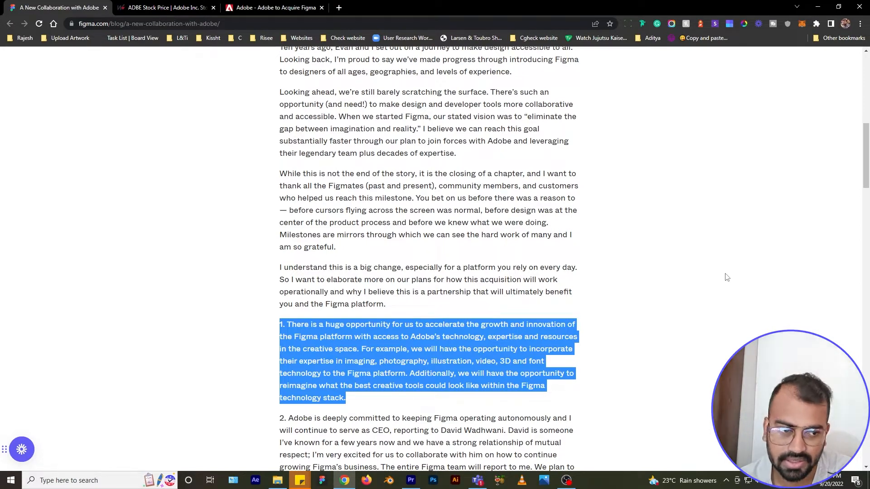
{"action": "scroll", "scroll_direction": "down", "scroll_amount": 3}
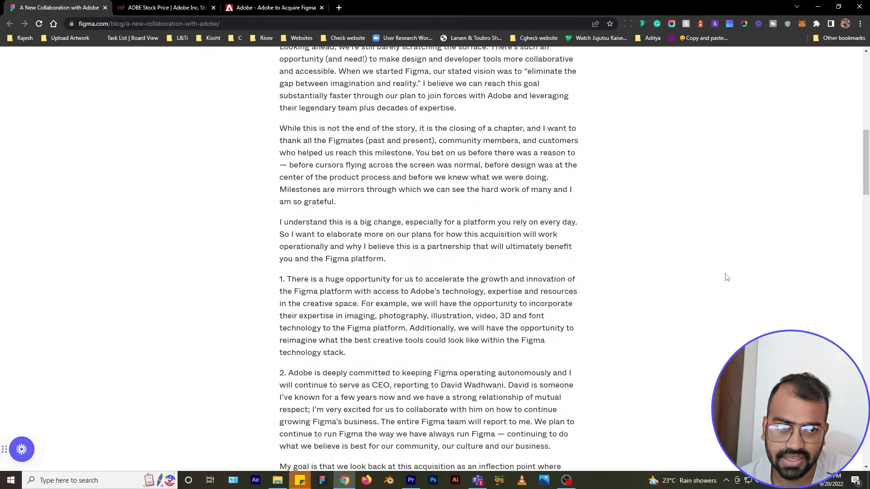
{"action": "scroll", "scroll_direction": "down", "scroll_amount": 3}
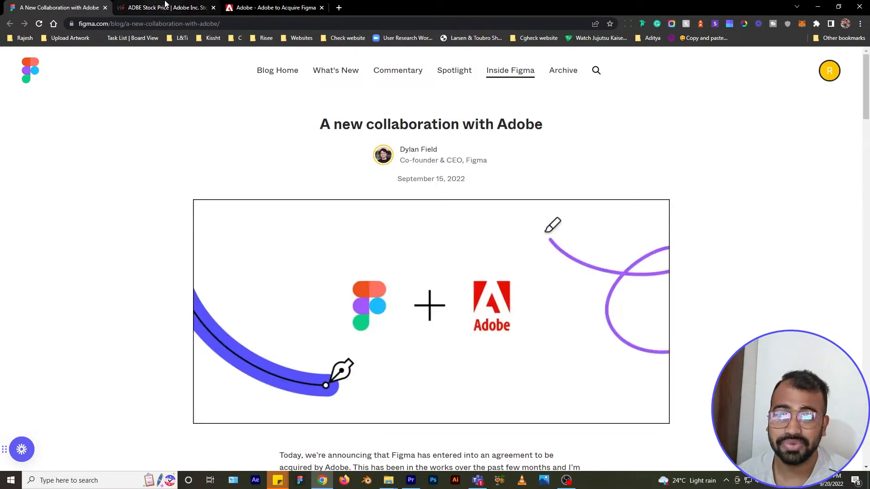
View Adobe's MarketWatch quote on a 5D chart, then return to the Figma post.
{"action": "left_click", "coordinate": [163, 7]}
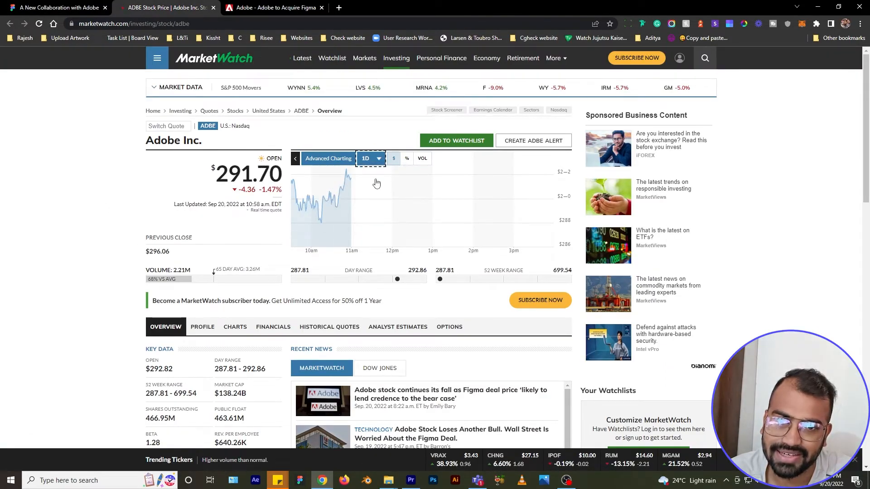
{"action": "left_click", "coordinate": [366, 158]}
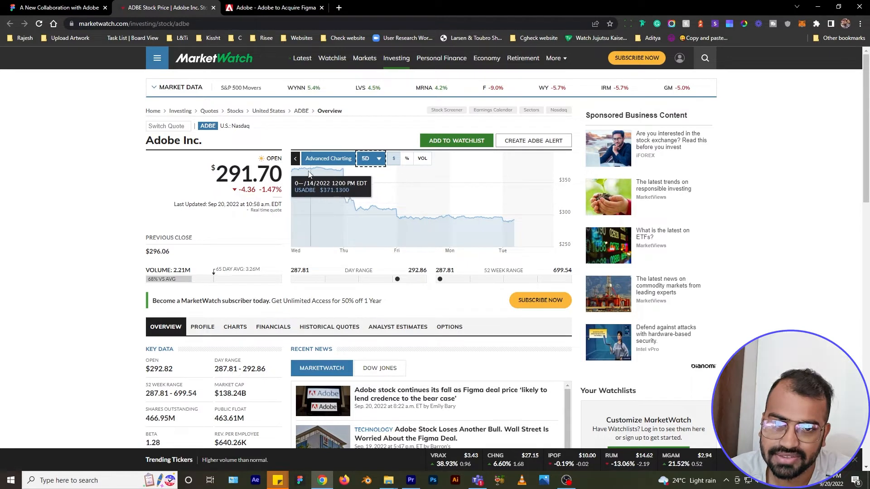
{"action": "mouse_move", "coordinate": [324, 176]}
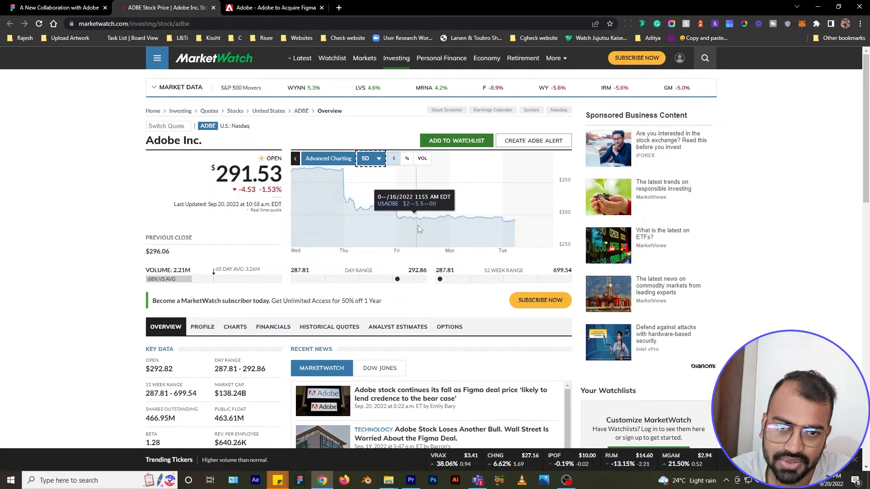
{"action": "mouse_move", "coordinate": [487, 230]}
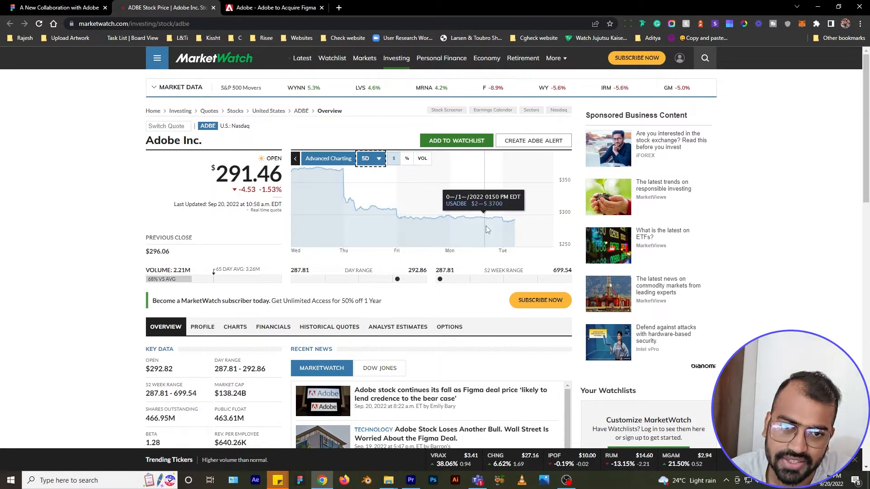
{"action": "mouse_move", "coordinate": [511, 232]}
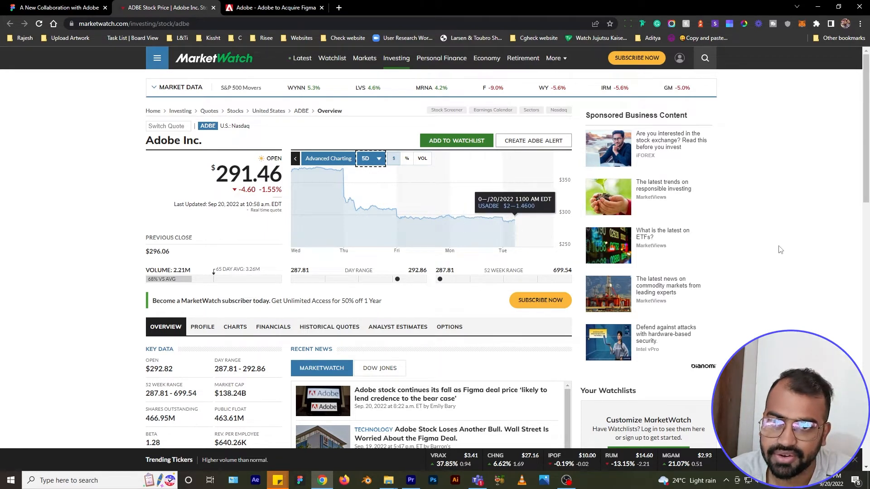
{"action": "left_click", "coordinate": [55, 8]}
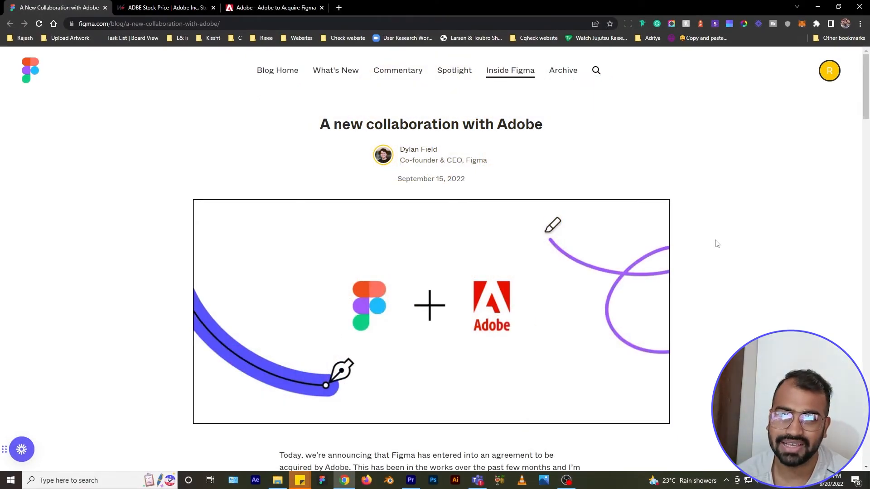
{"action": "mouse_move", "coordinate": [719, 245]}
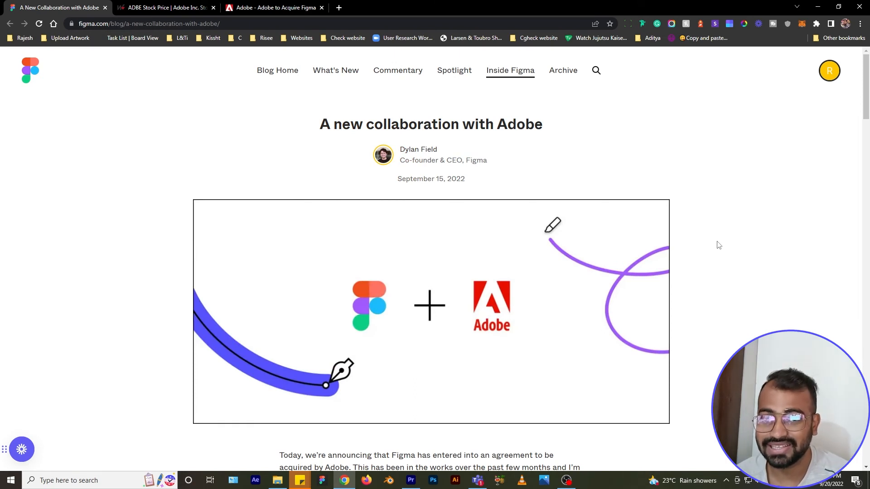
{"action": "mouse_move", "coordinate": [718, 244]}
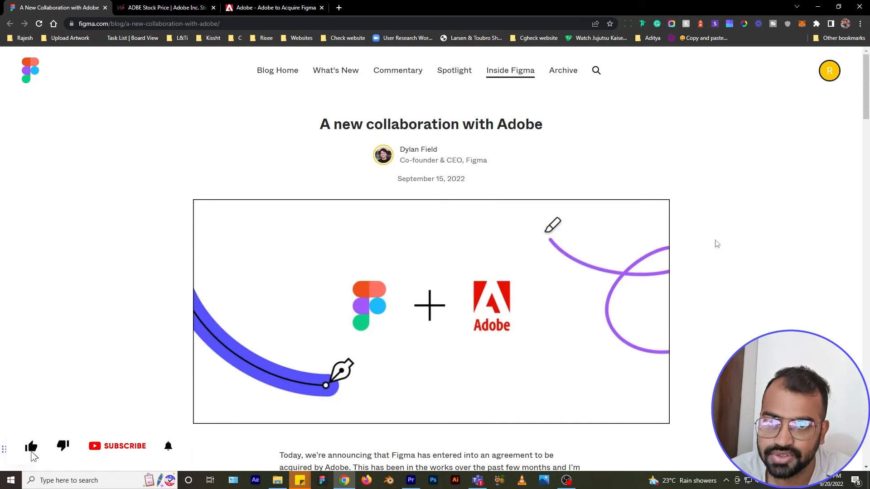
{"action": "left_click", "coordinate": [117, 445]}
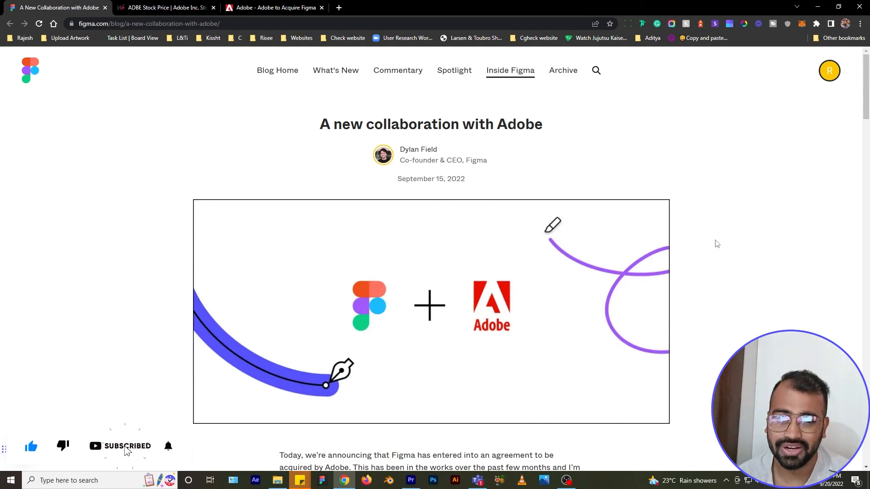